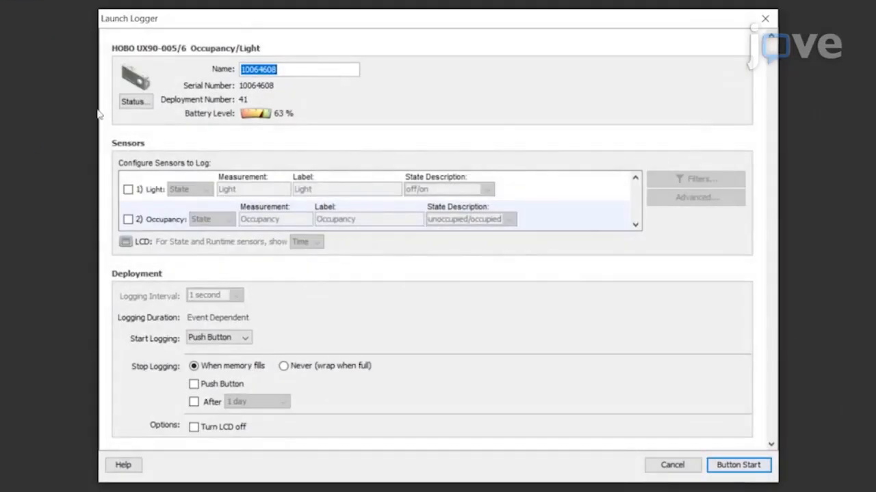
- Enter Test as the start of the logger name
type("Test")
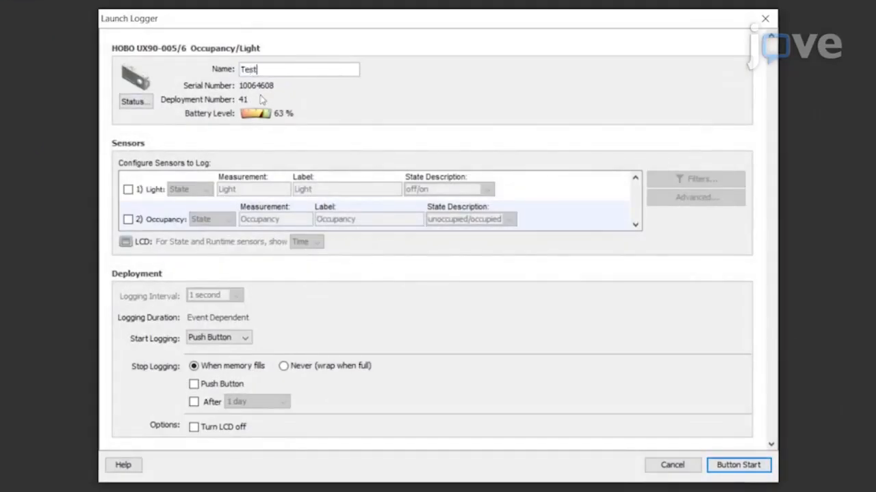
- Complete the name as Test 1 and log the light sensor as a state described off/on
type("1")
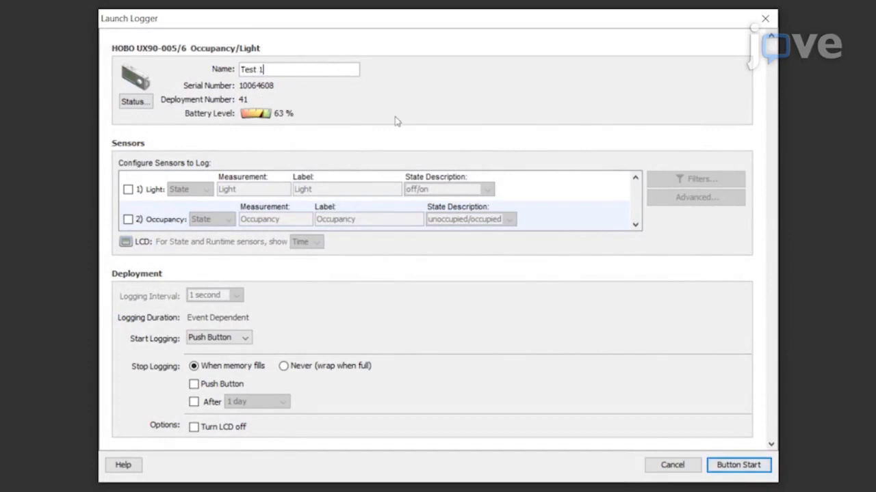
left_click(127, 189)
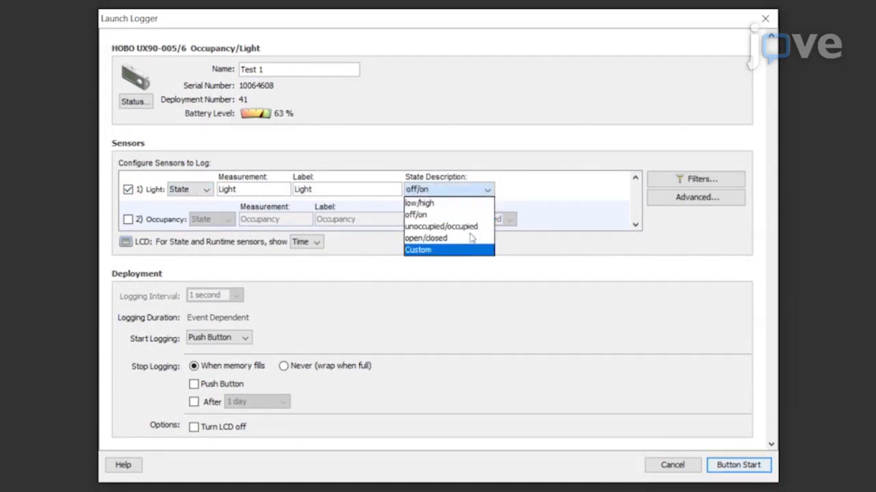
left_click(441, 227)
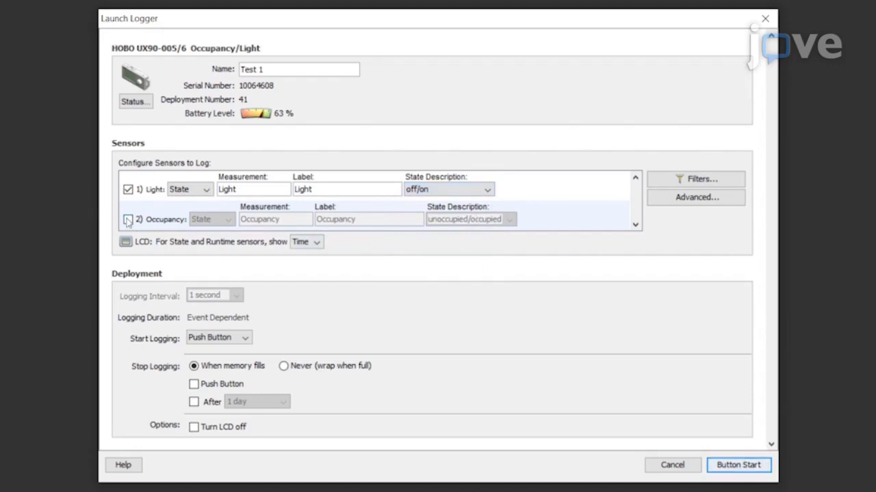
- Log the occupancy sensor as a state described unoccupied/occupied
left_click(230, 219)
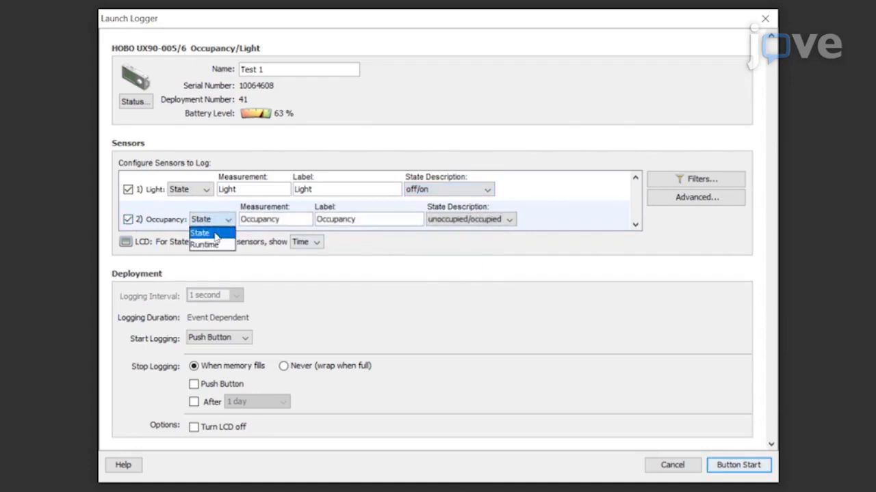
left_click(200, 232)
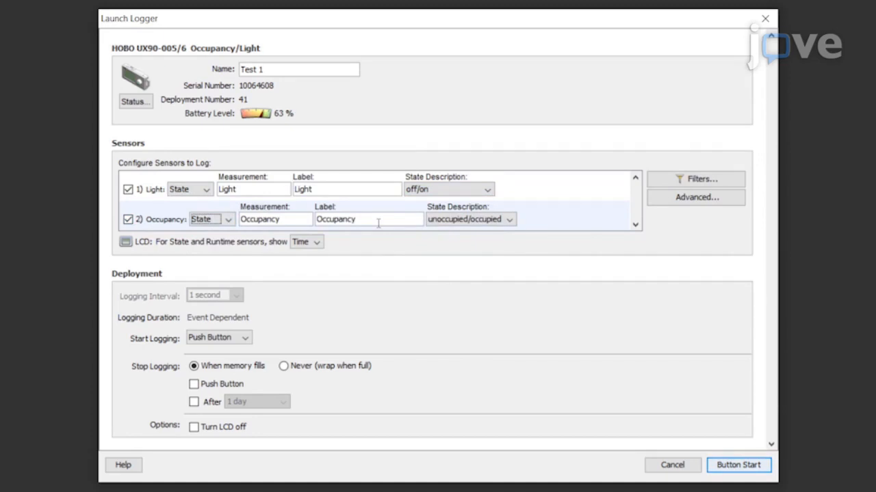
left_click(509, 219)
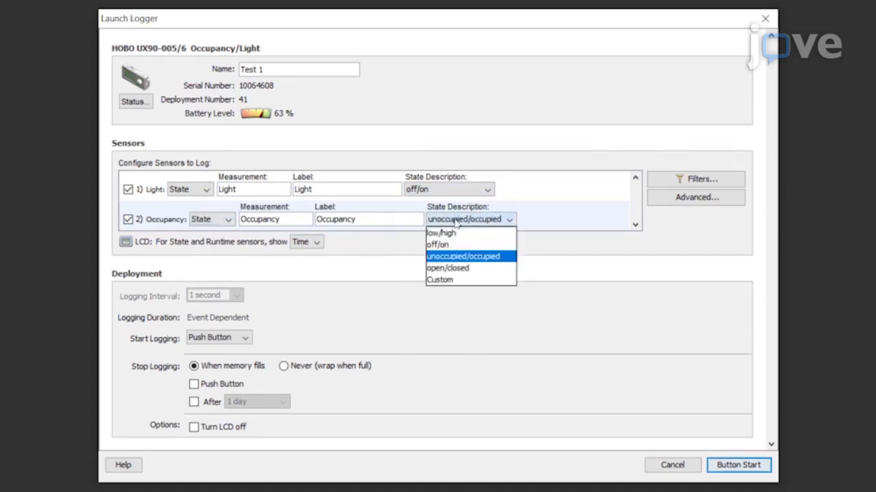
left_click(463, 256)
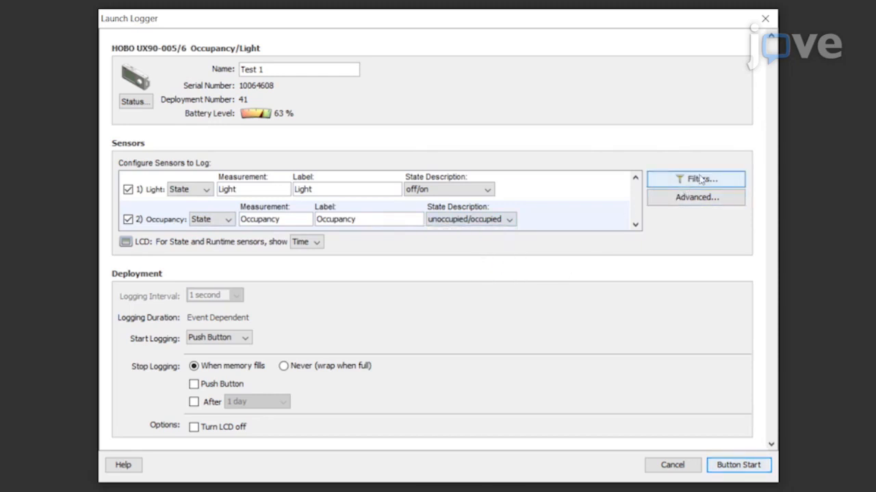
- In Filters, add a percent-time-on series for the Light channel
left_click(695, 180)
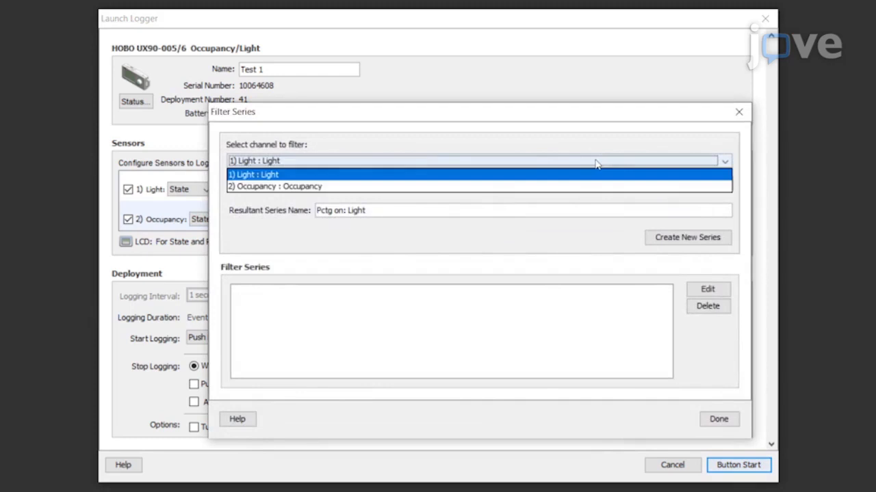
left_click(472, 162)
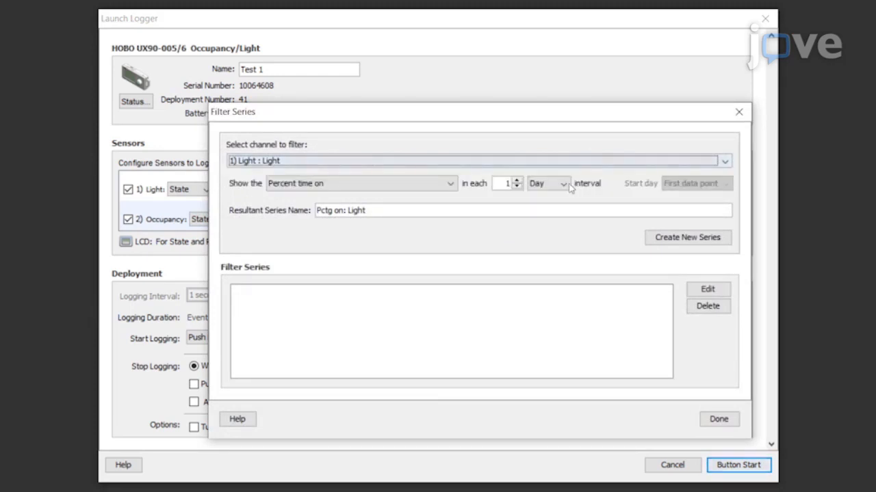
left_click(723, 161)
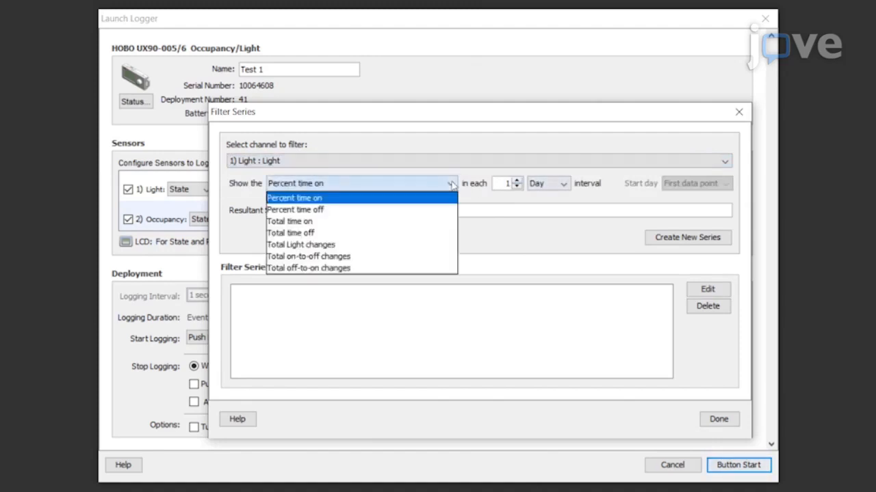
left_click(295, 197)
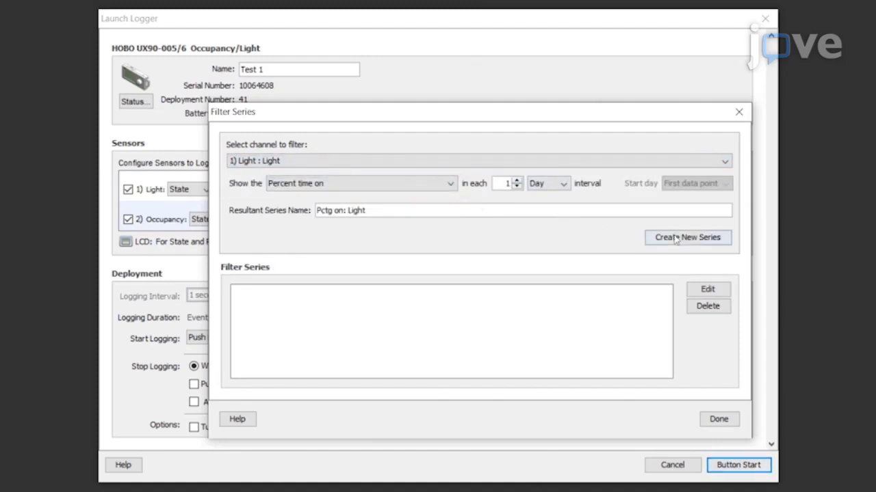
left_click(450, 184)
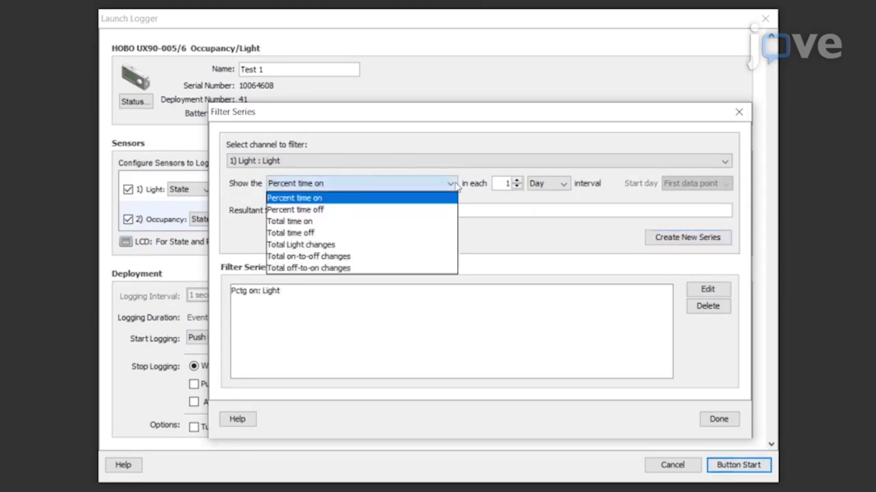
mouse_move(296, 210)
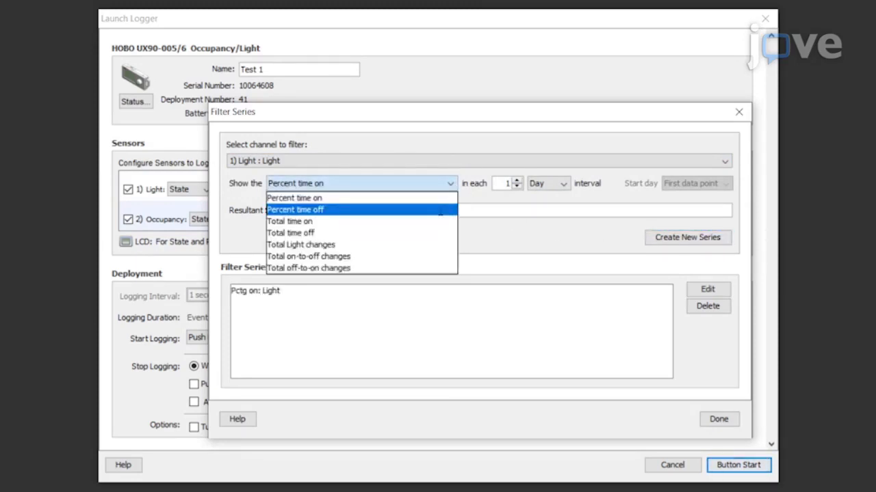
- Add the light percent-time-off and occupancy change series, completing eight filter series, and finish
left_click(296, 209)
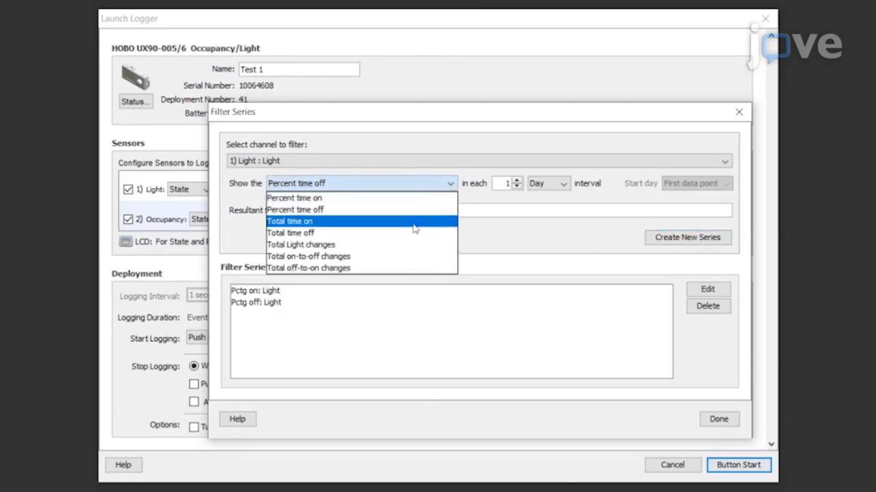
mouse_move(399, 257)
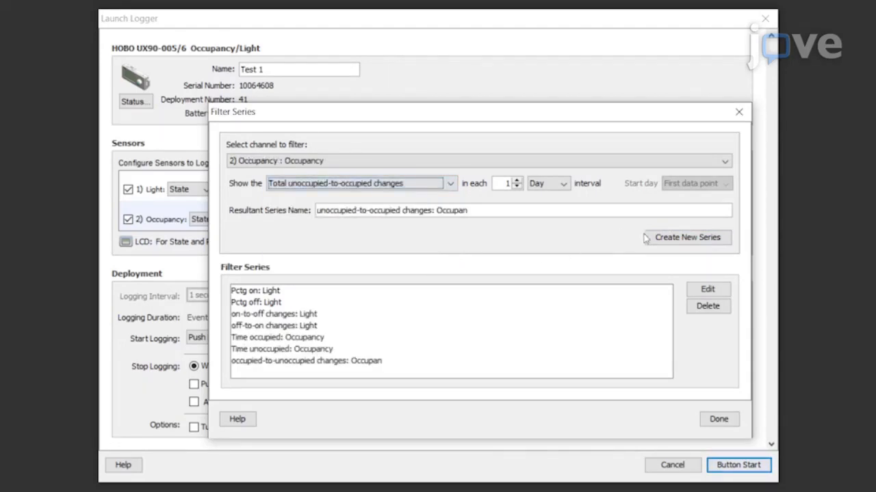
left_click(687, 238)
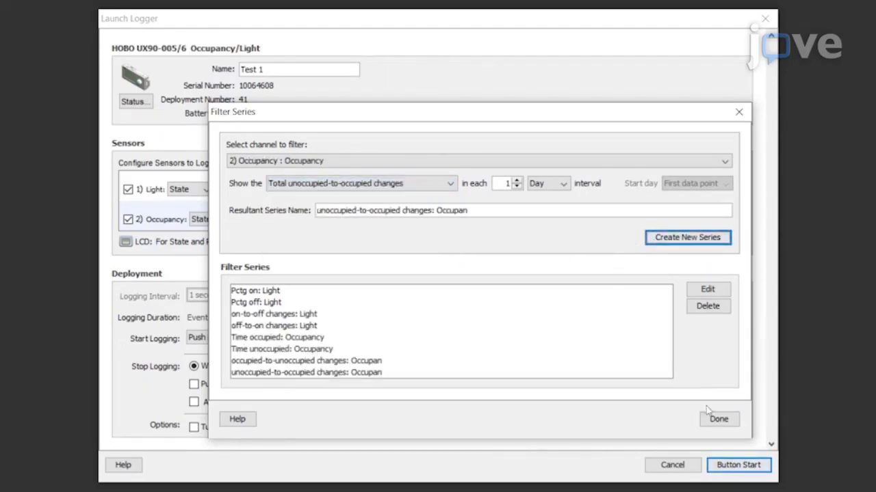
left_click(718, 419)
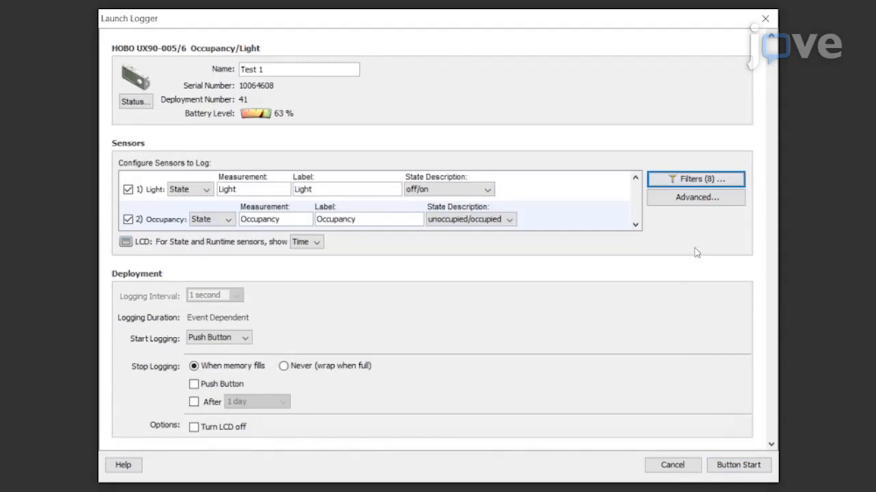
- In Advanced properties, fix the Light sensor's sensitivity to maximum
left_click(695, 197)
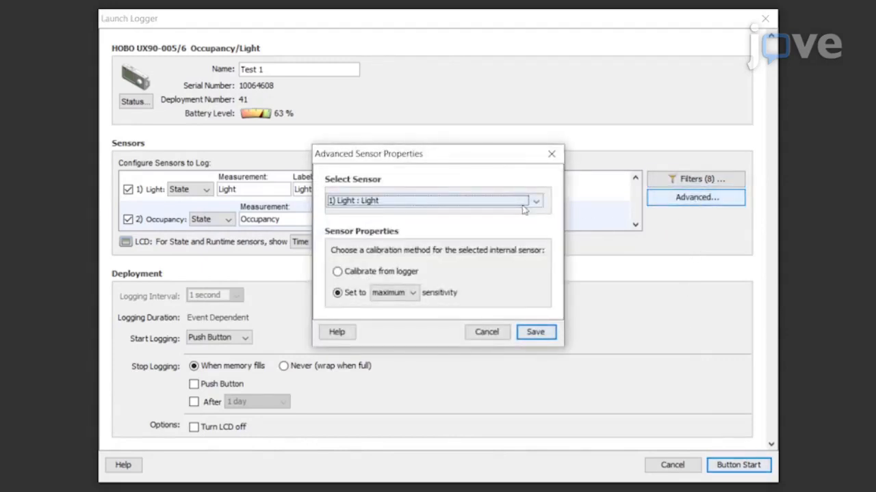
left_click(337, 271)
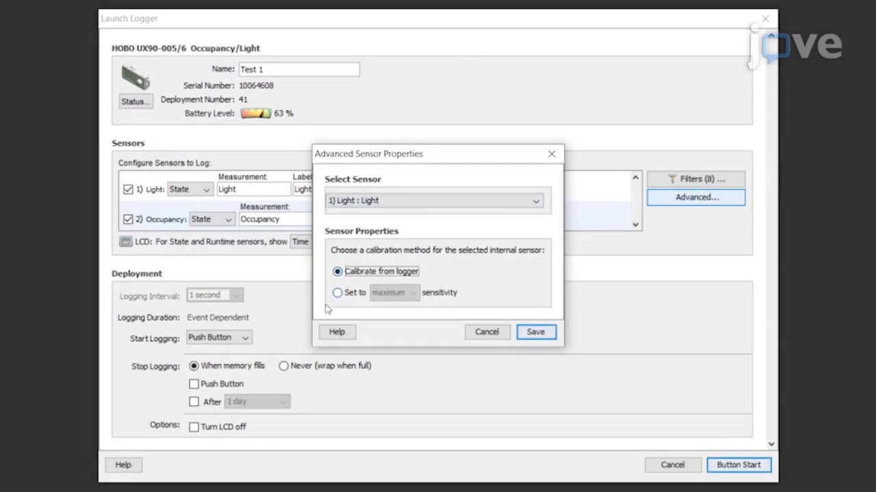
left_click(413, 292)
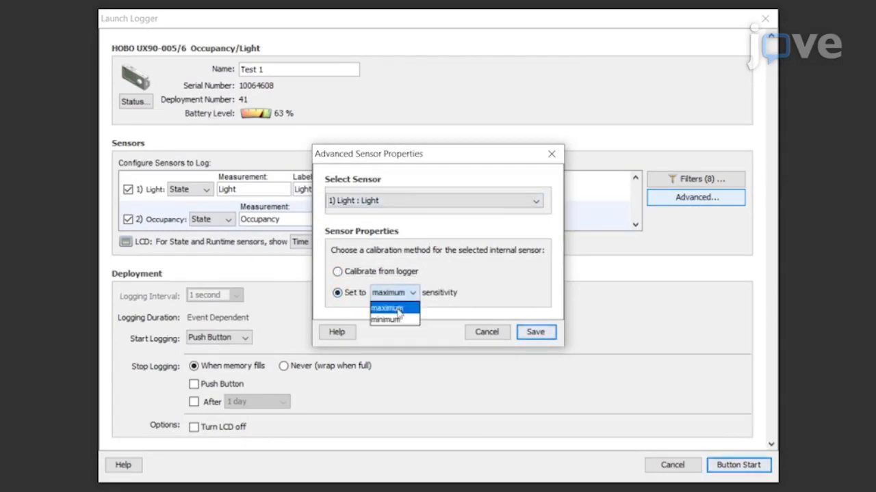
left_click(388, 308)
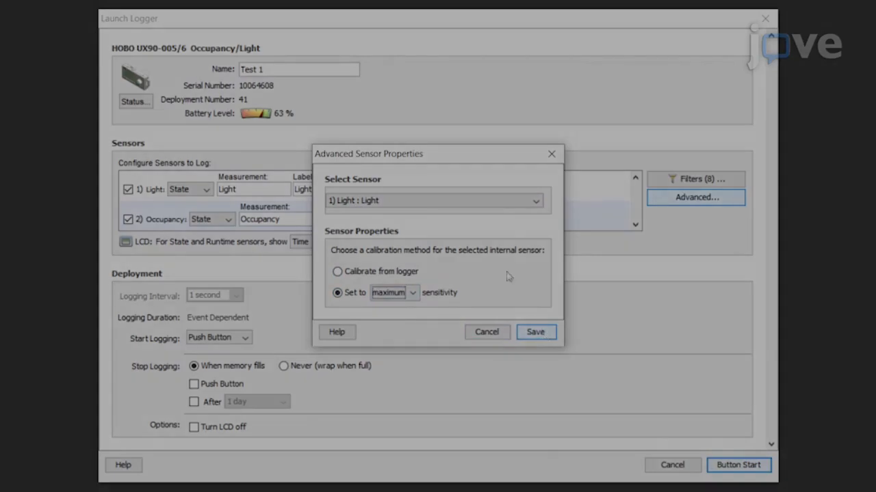